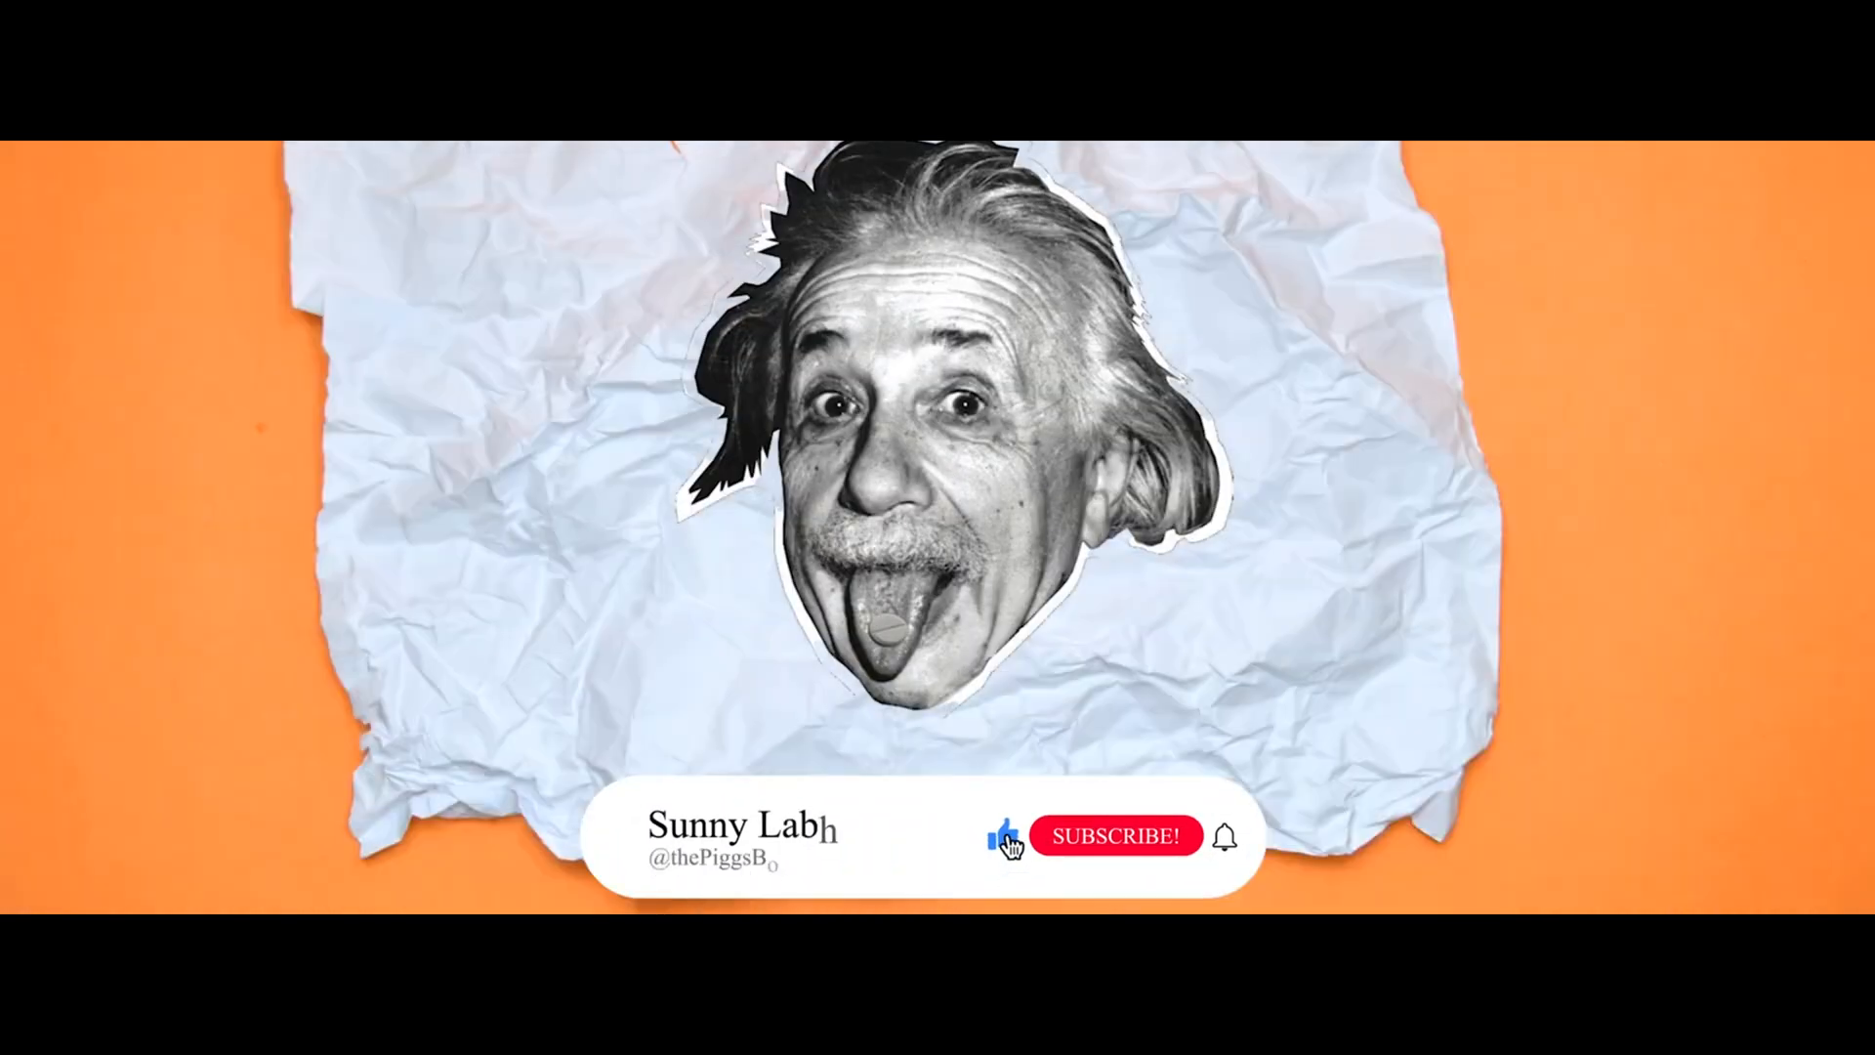
{"action": "left_click", "coordinate": [1115, 834]}
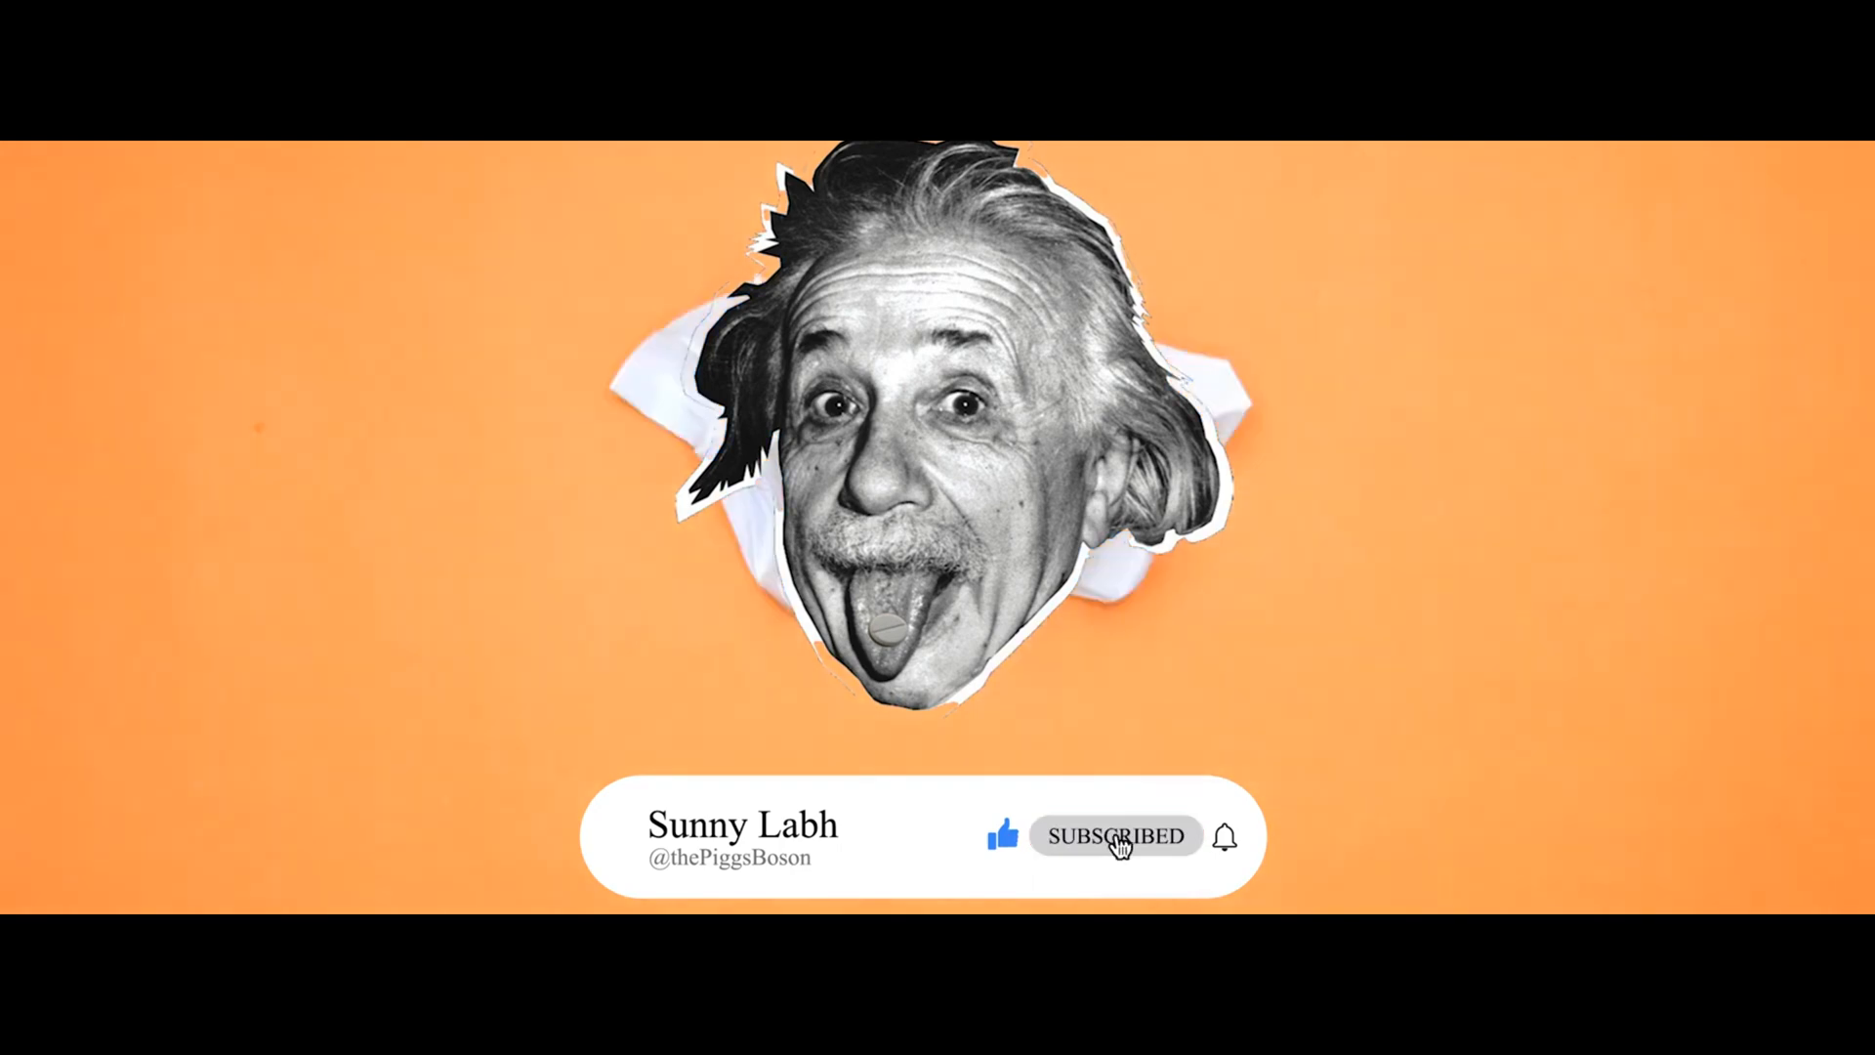